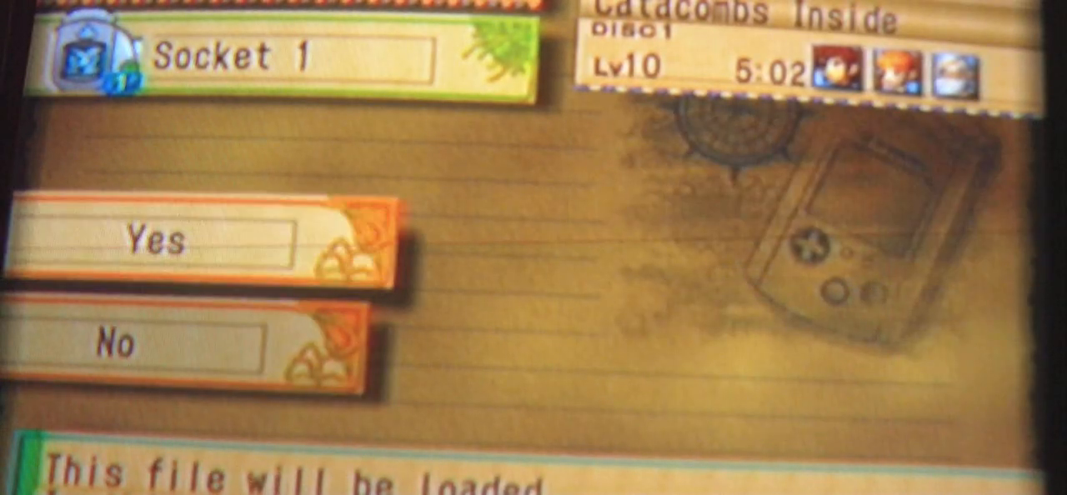
left_click(163, 241)
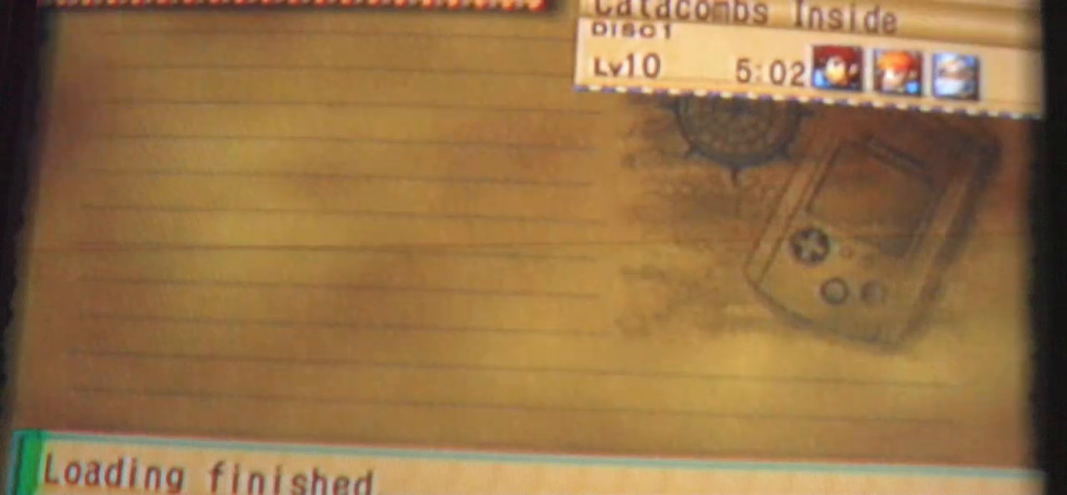